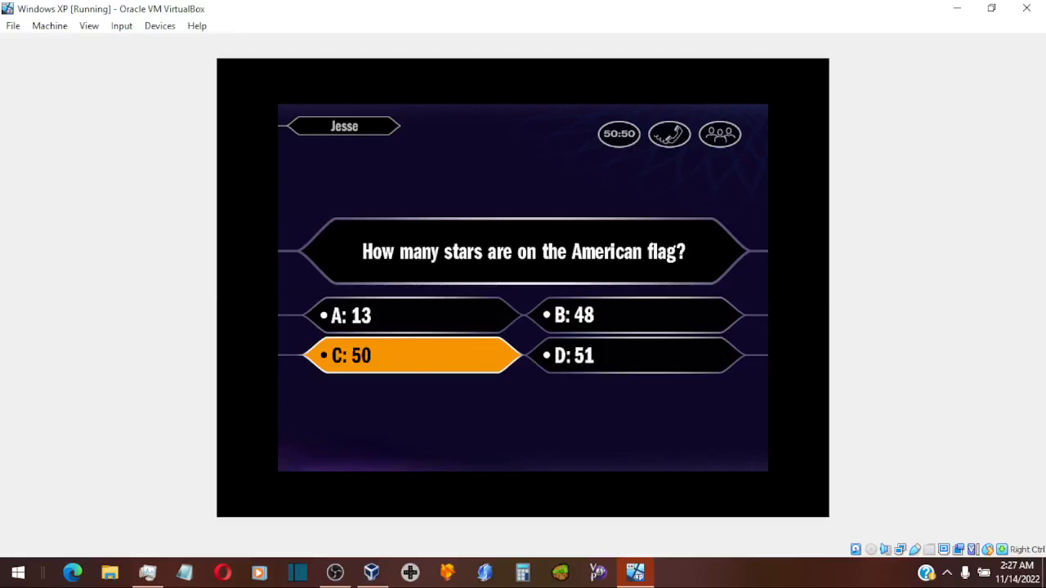
Step: Lock in answer C, 50, for the stars on the American flag question
click(412, 354)
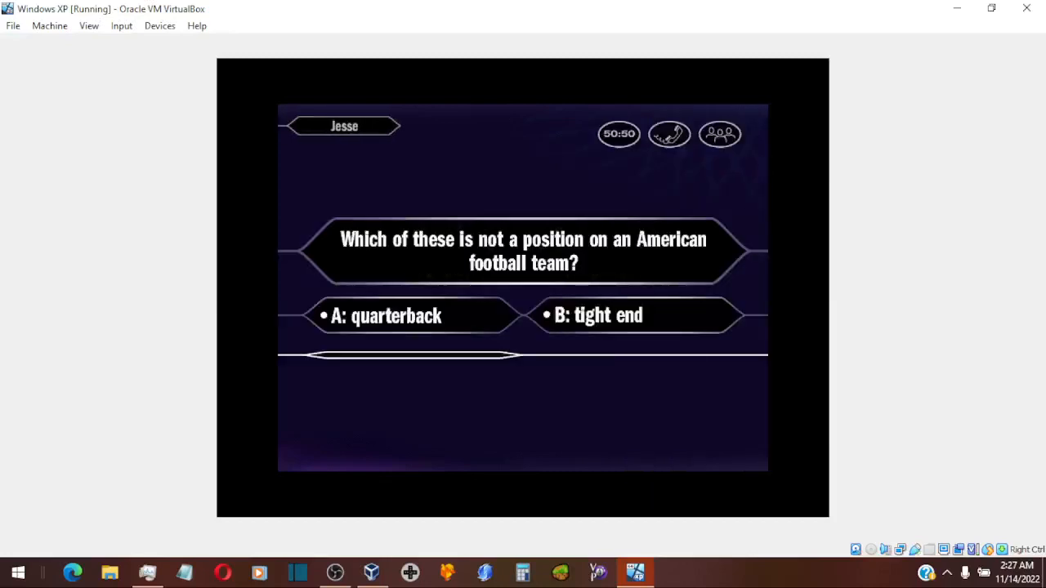
Step: Choose answer C, striker, for the American football position question
click(412, 356)
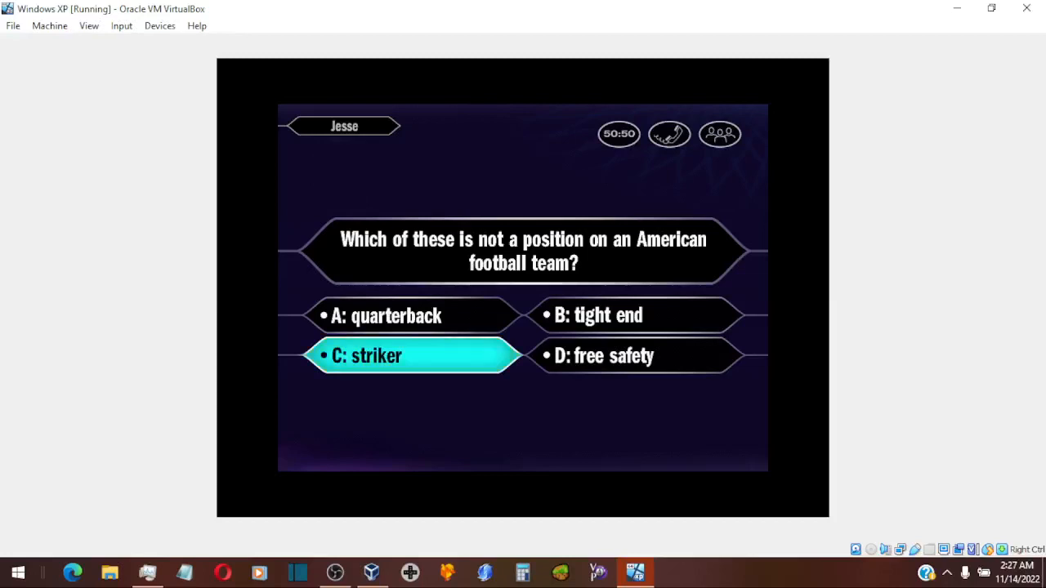
click(411, 354)
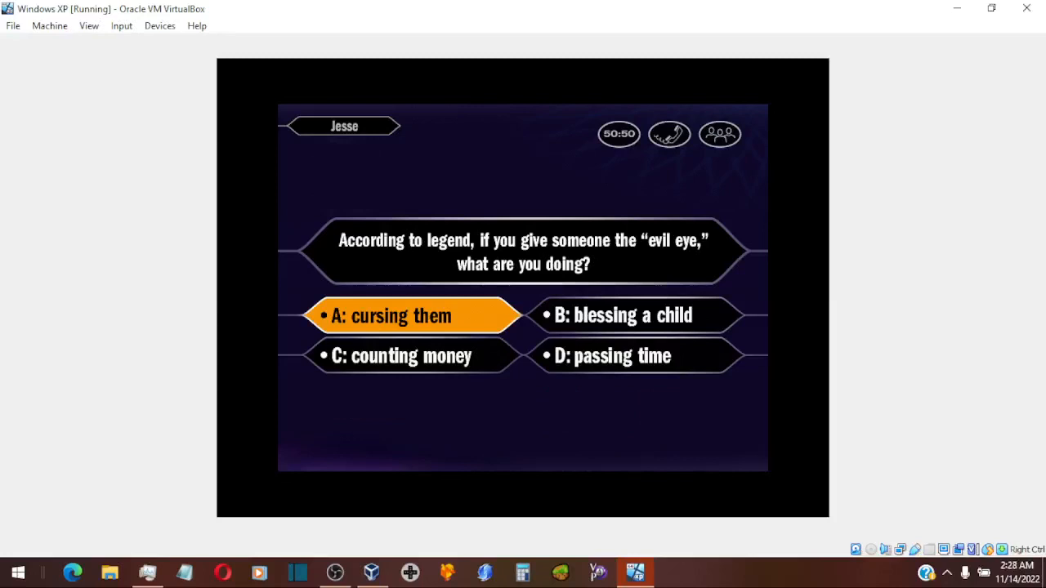
Step: Lock in answer A, cursing them, for the evil eye question
click(391, 315)
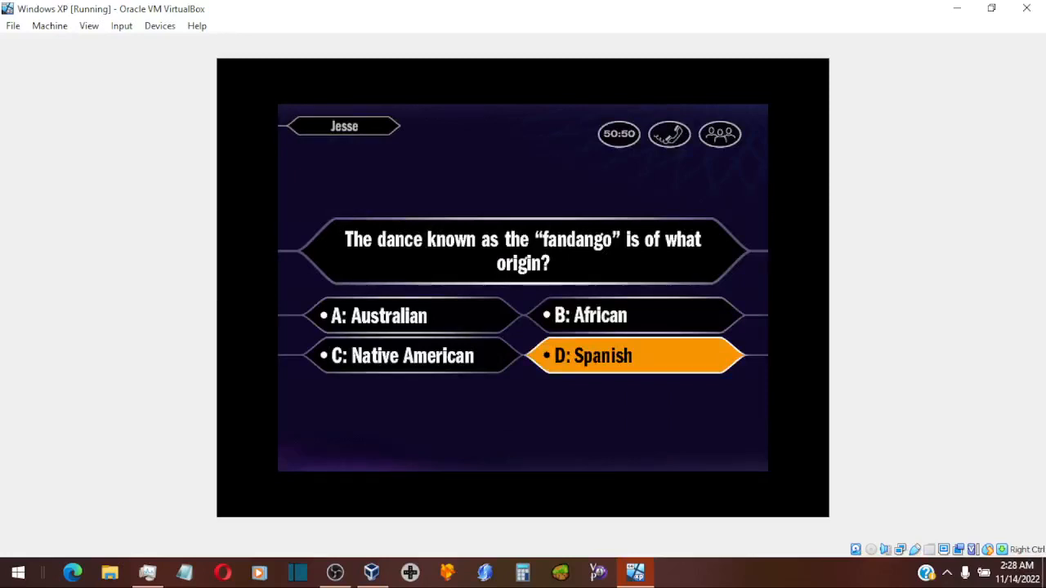
Step: Lock in answer D, Spanish, for the fandango origin question
click(634, 356)
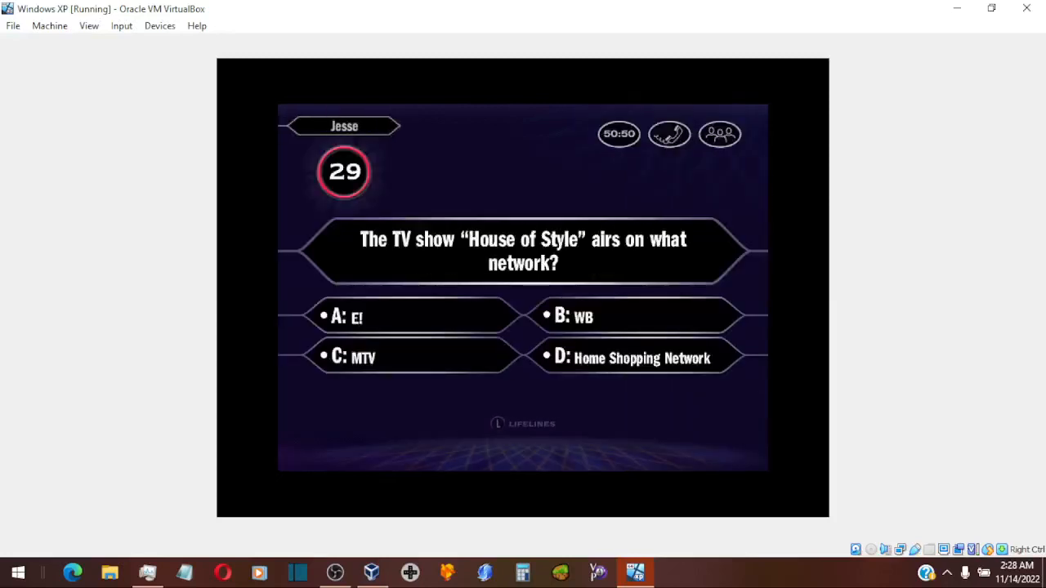
Step: Choose and confirm answer C, MTV, for the House of Style network question
click(412, 356)
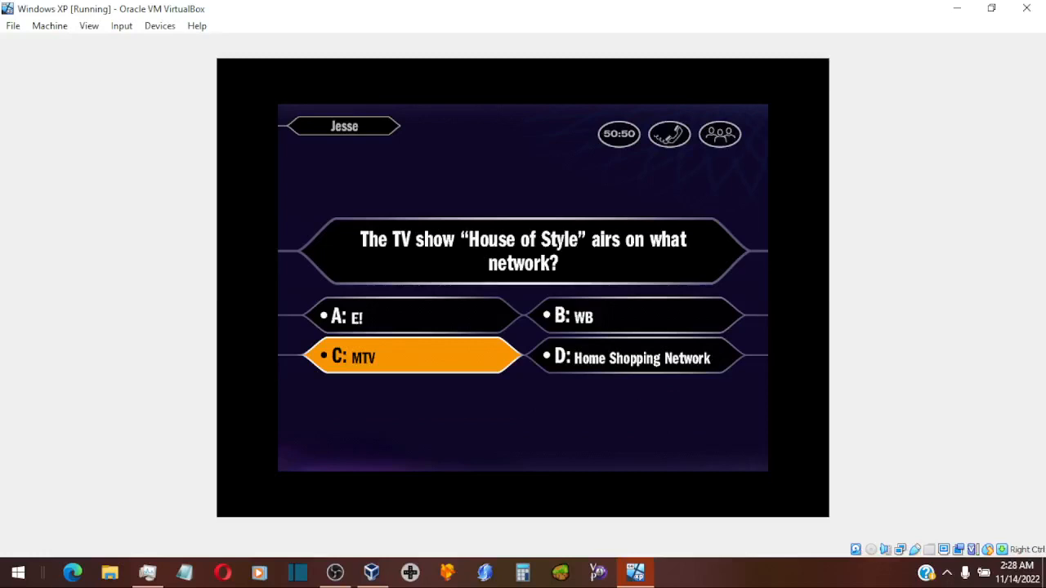
click(412, 357)
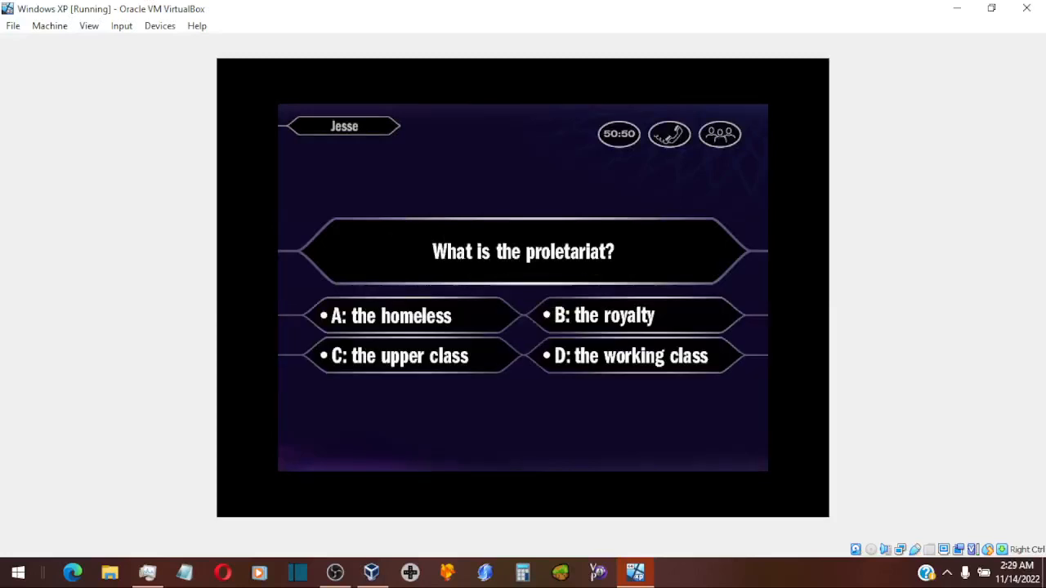
Step: Choose and confirm answer D, the working class, for the proletariat question
click(631, 356)
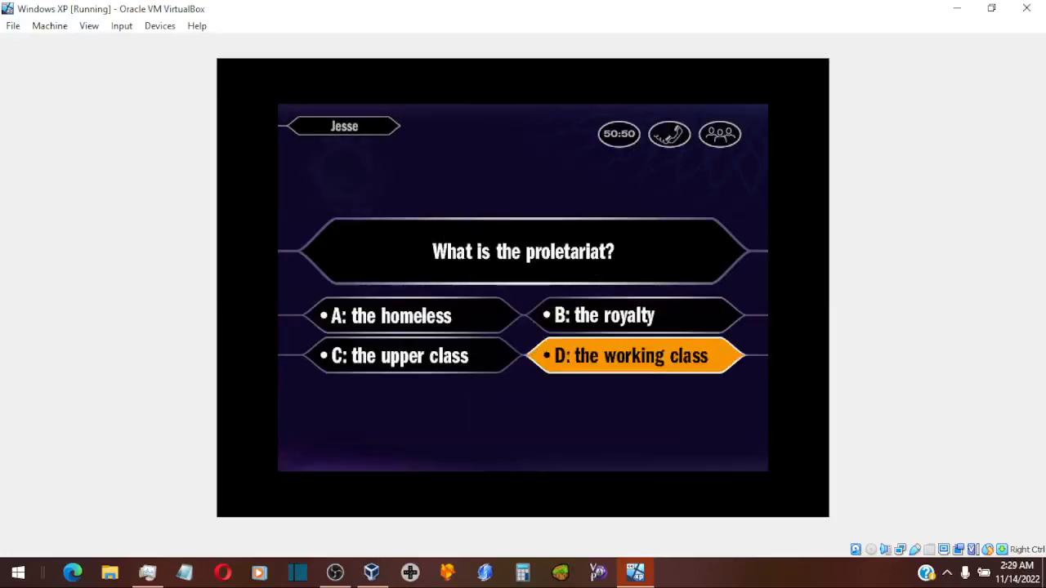
click(631, 356)
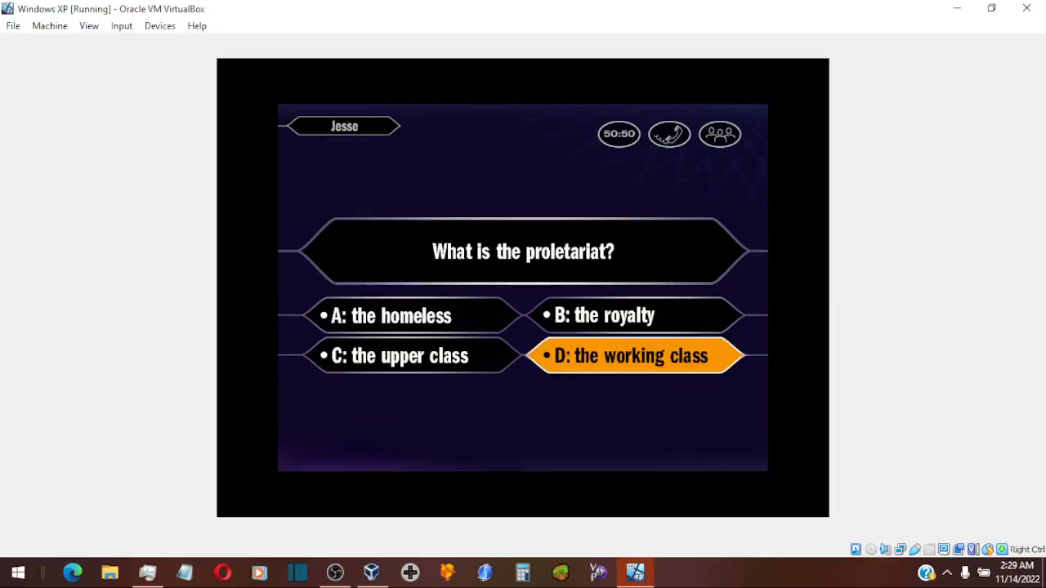
click(631, 357)
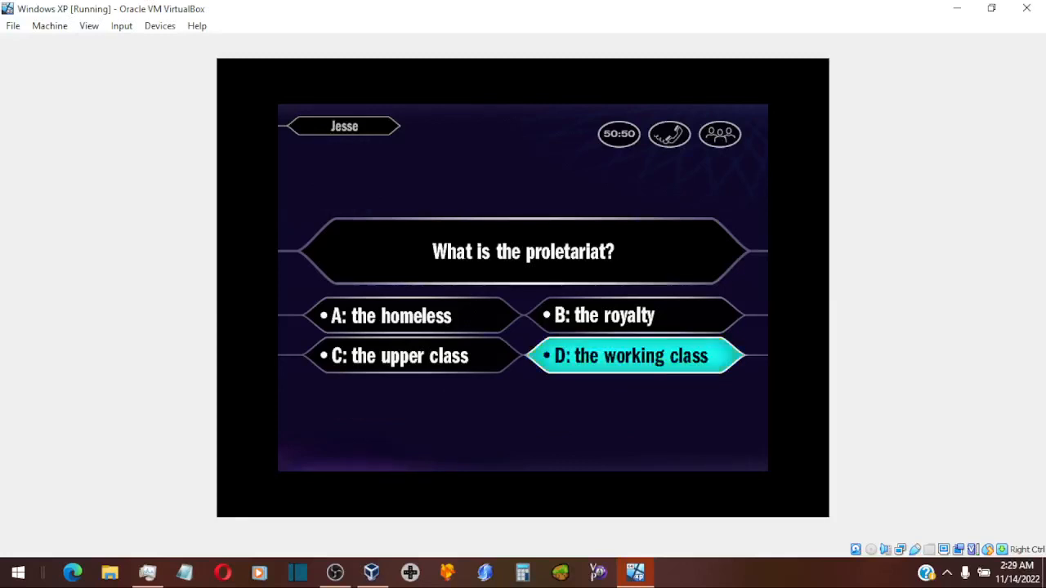
click(630, 356)
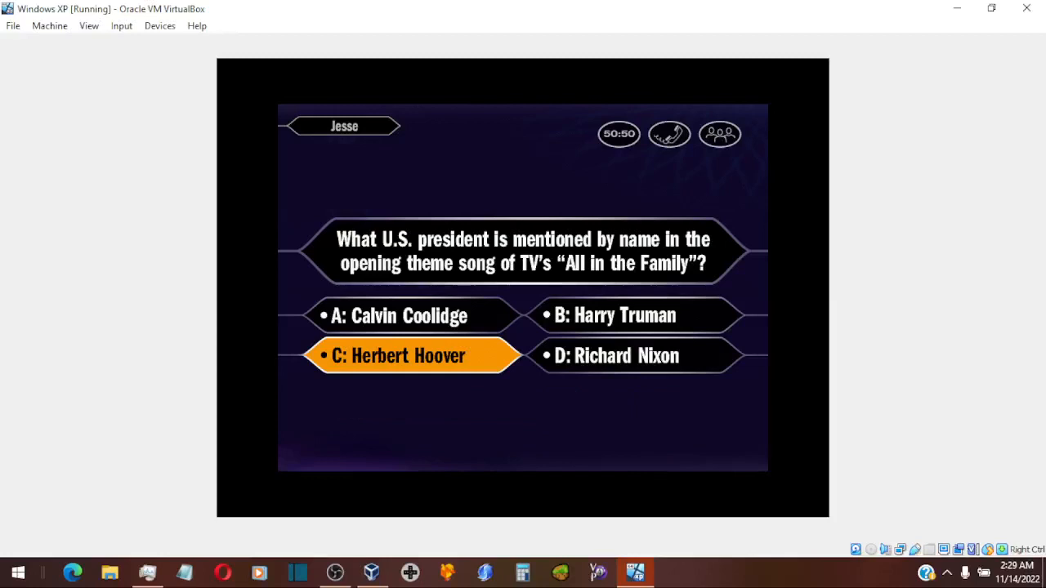
Step: Lock in answer C, Herbert Hoover, for the All in the Family theme song question
click(408, 354)
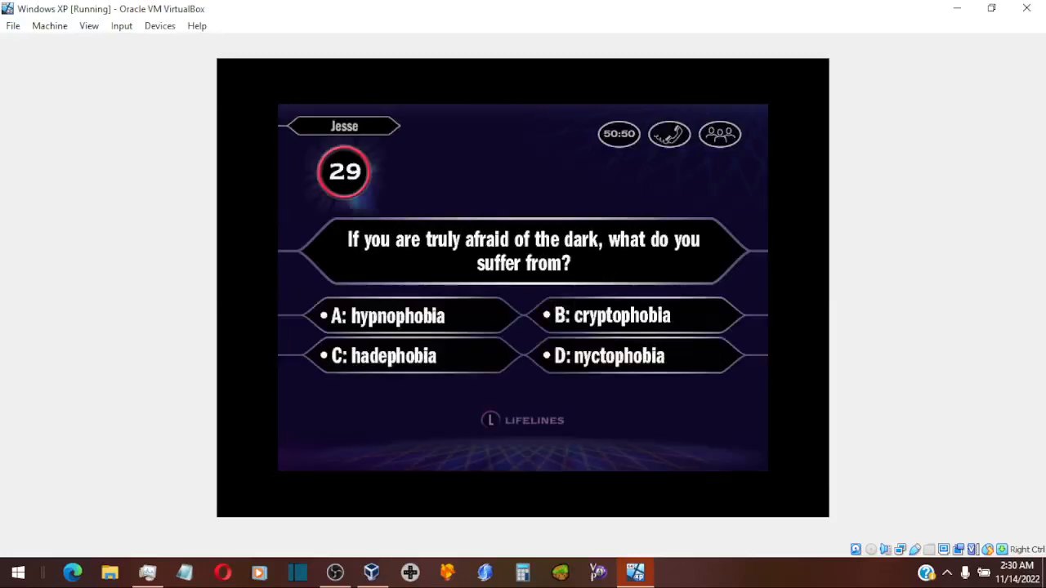
Step: Choose and confirm answer D, nyctophobia, for the fear of the dark question
click(634, 356)
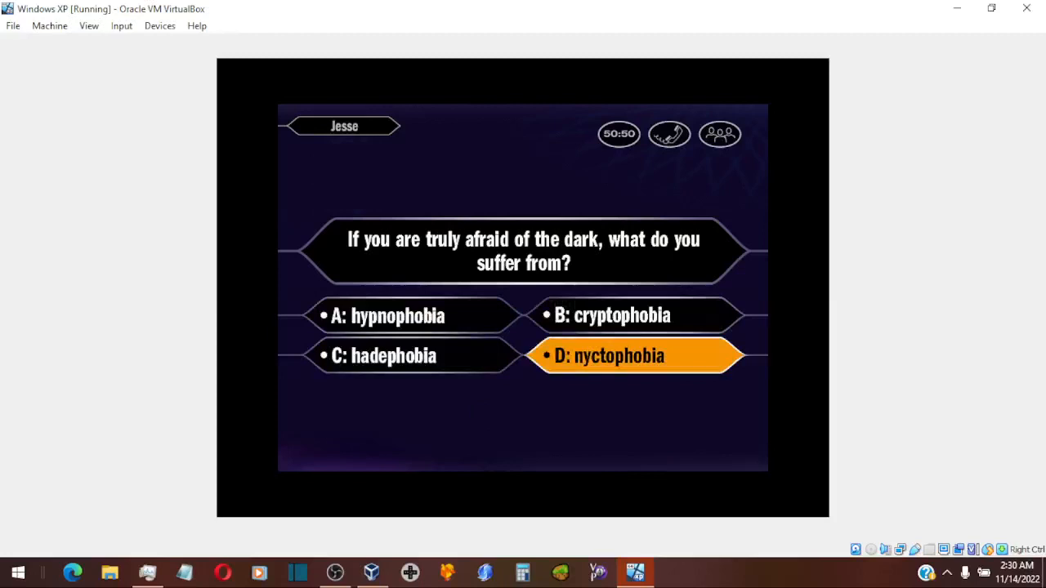
click(636, 357)
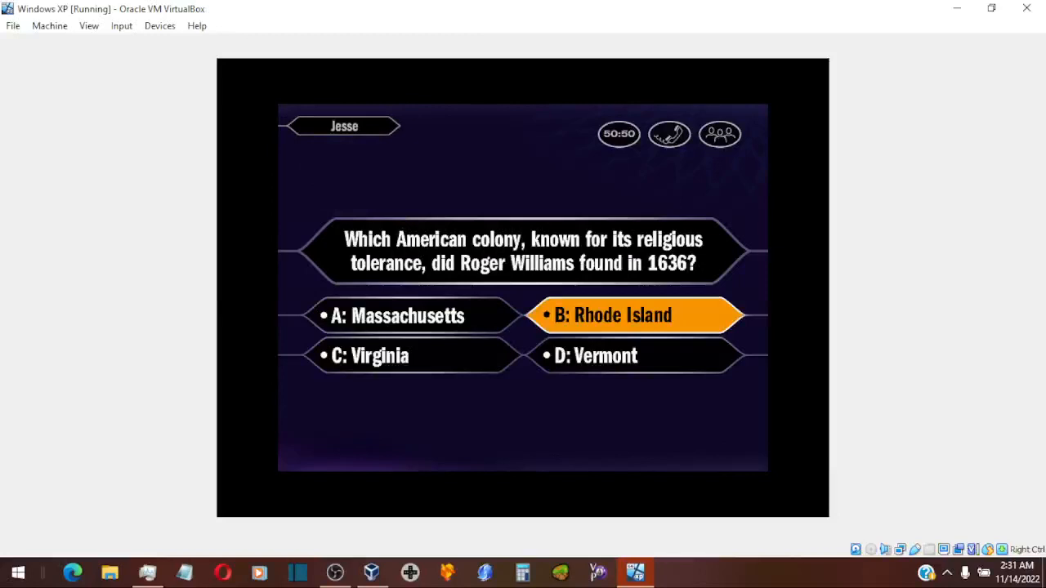
Step: Lock in answer B, Rhode Island, for the Roger Williams colony question
click(634, 315)
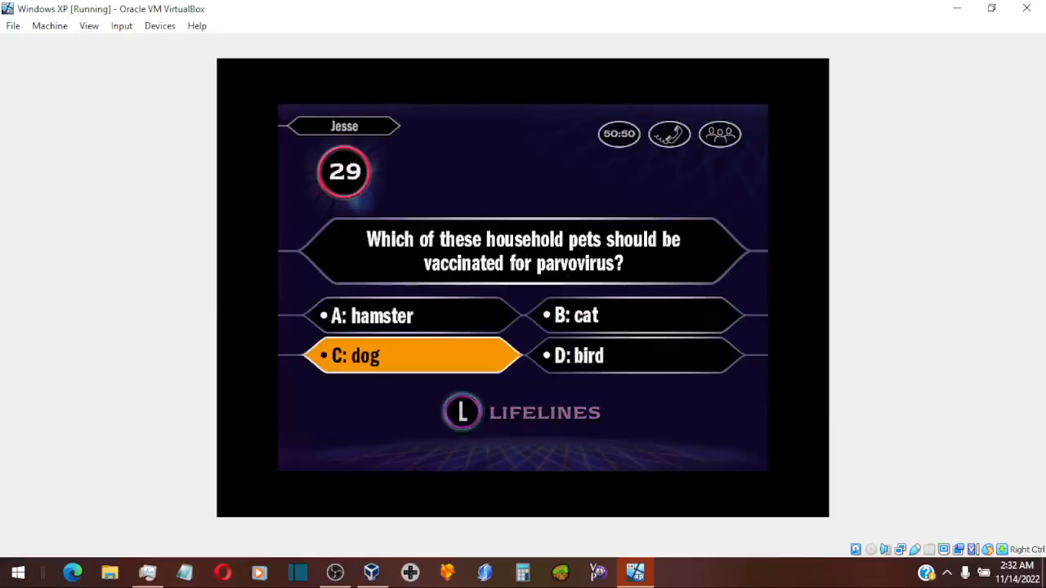
Step: Choose and confirm answer C, dog, for the parvovirus vaccination question
click(411, 355)
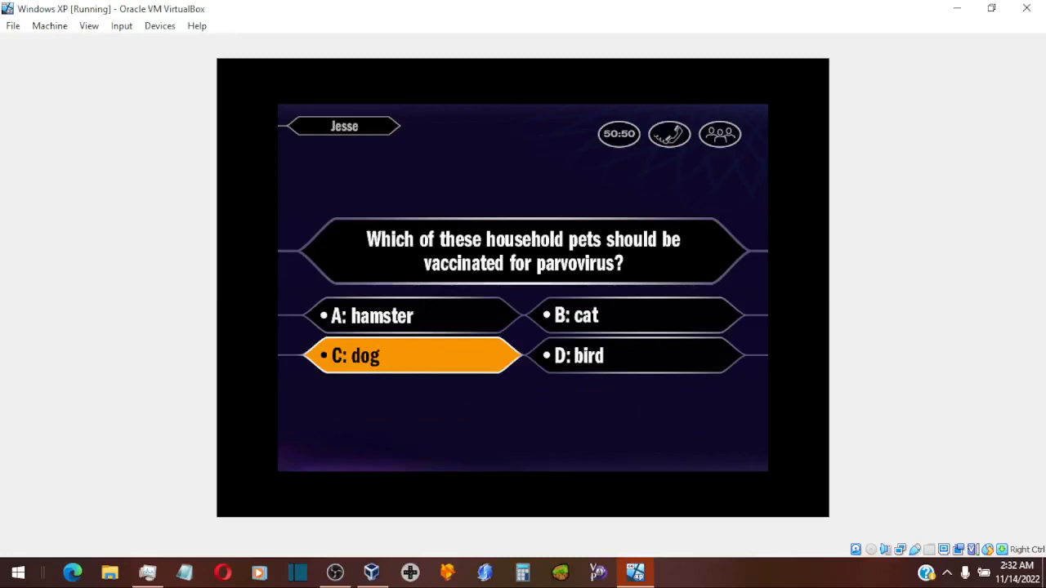
click(412, 357)
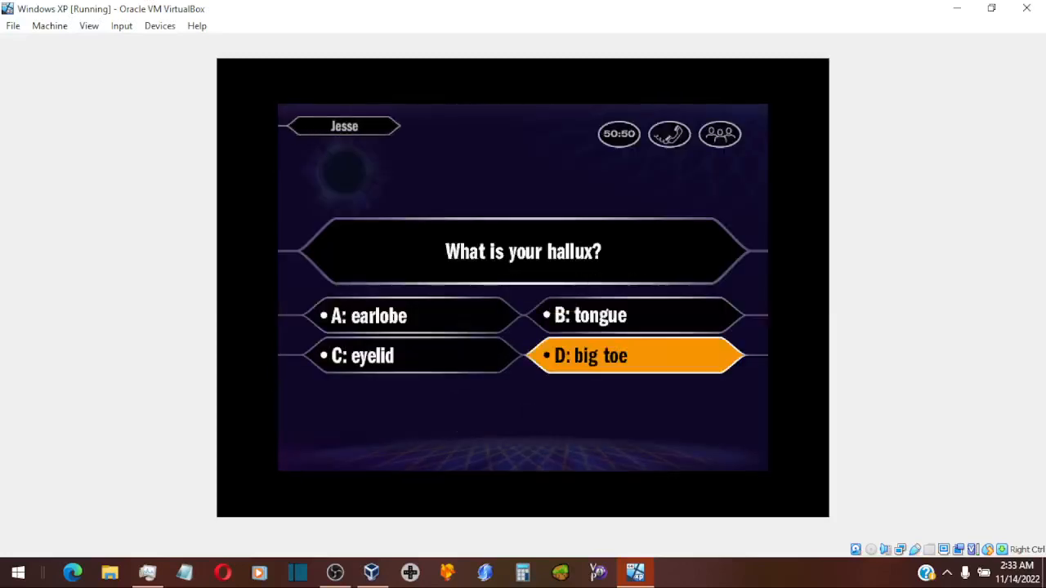
Step: Answer 'big toe' to the hallux question and confirm it as the final answer
click(638, 355)
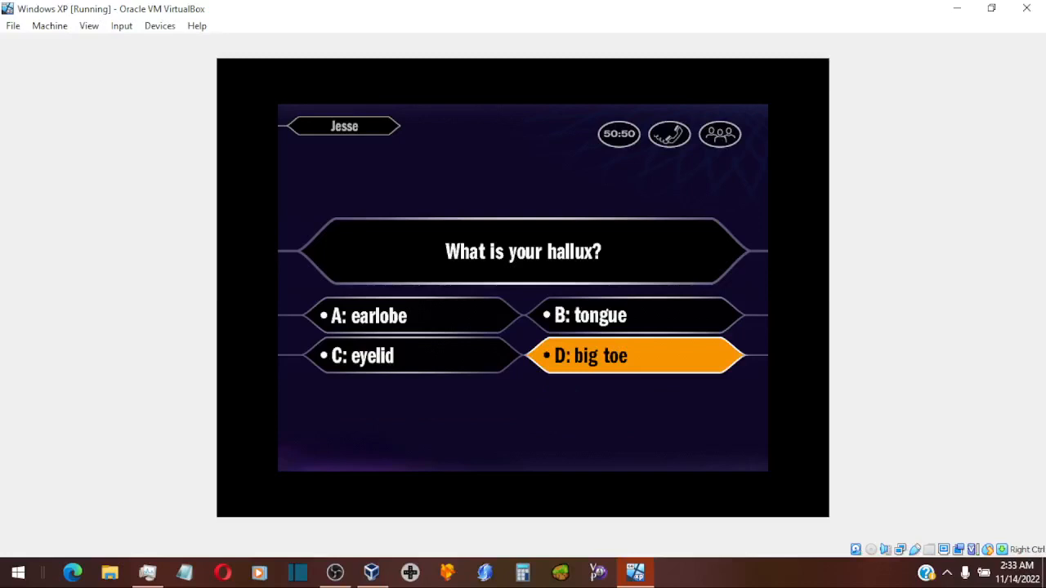
click(635, 357)
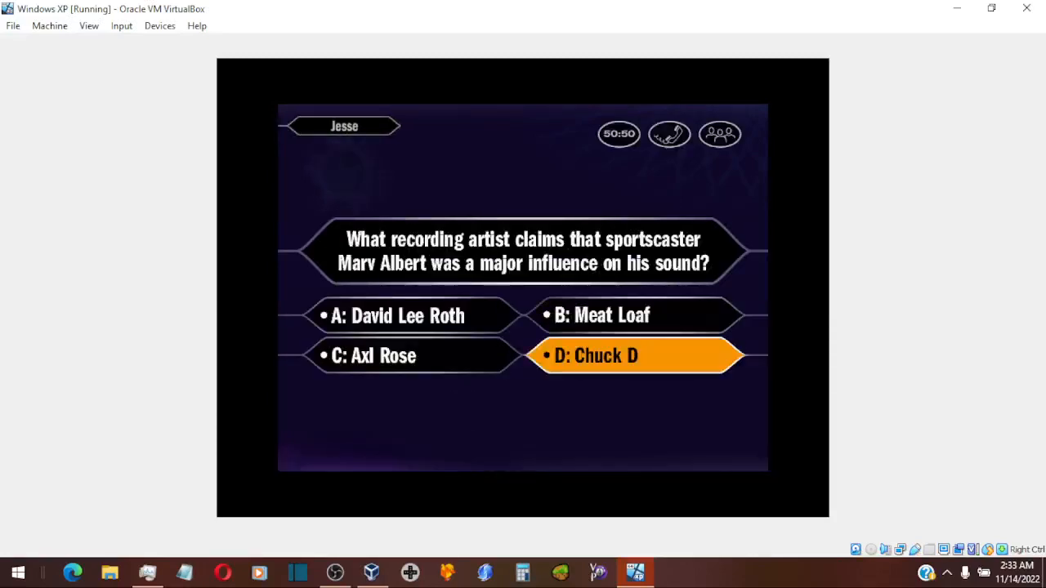
Step: Choose Chuck D for the Marv Albert question, bringing up the Final Answer prompt
click(636, 354)
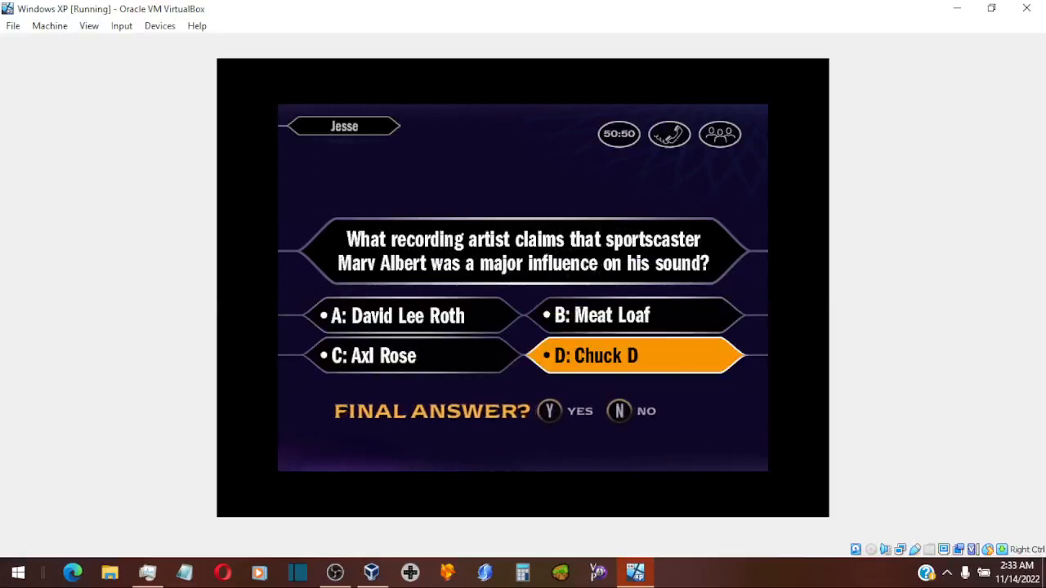